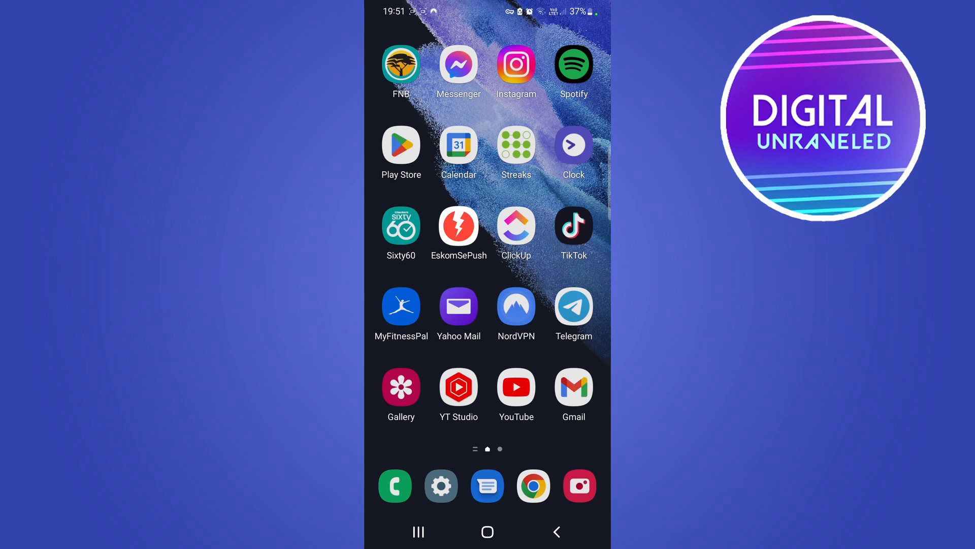
- Launch NordVPN from the home screen and go to the Profile page
{"action": "left_click", "coordinate": [516, 305]}
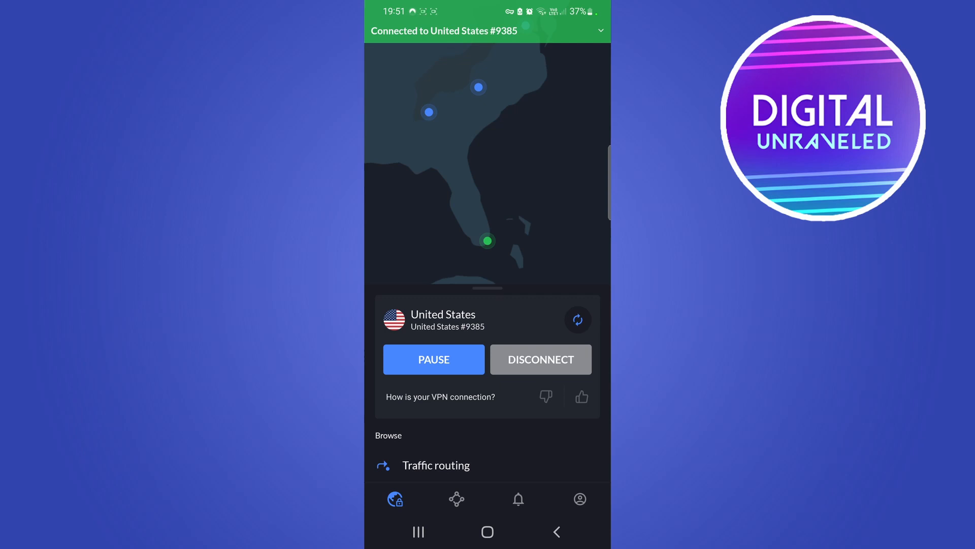
{"action": "left_click", "coordinate": [581, 497]}
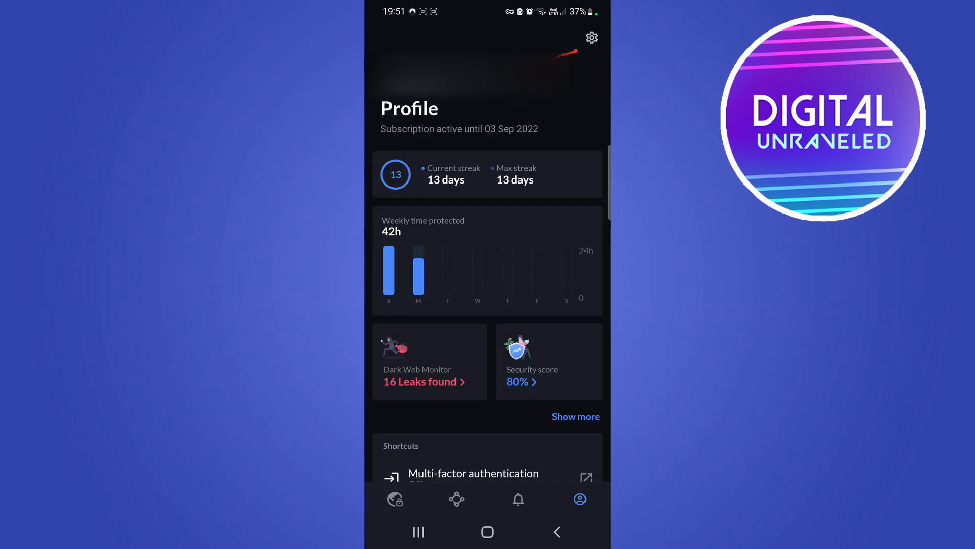
- Go from the gear settings into Split tunneling under VPN connection
{"action": "left_click", "coordinate": [591, 37]}
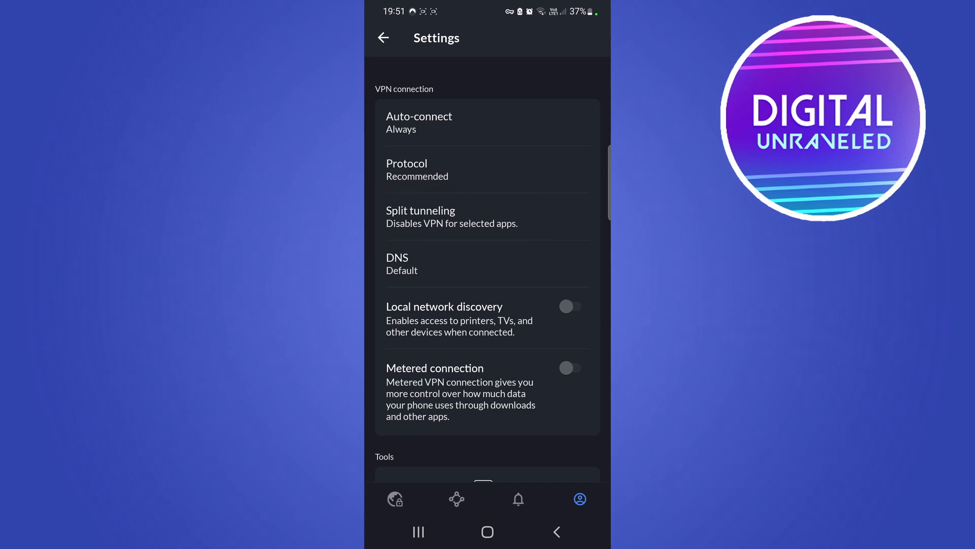
{"action": "left_click", "coordinate": [451, 216]}
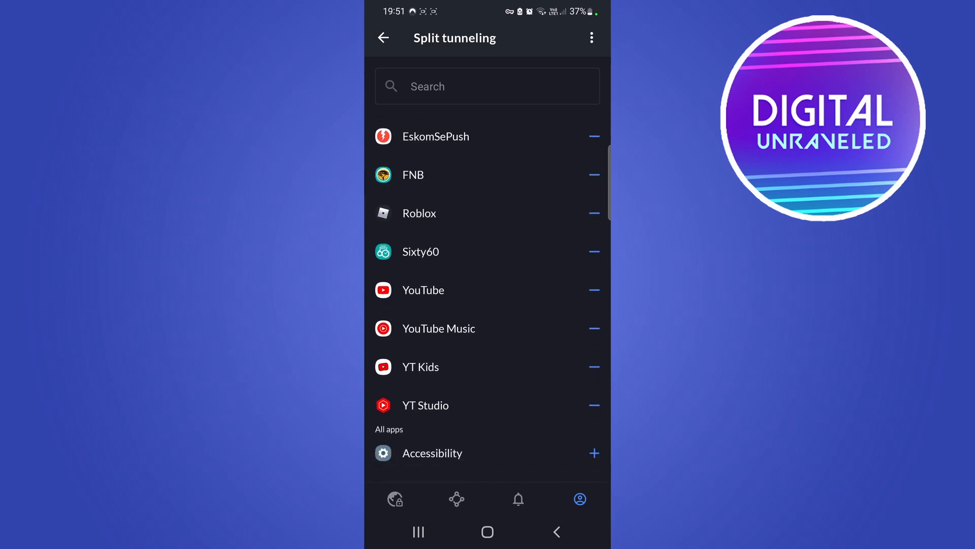
{"action": "scroll", "scroll_direction": "down", "scroll_amount": 3}
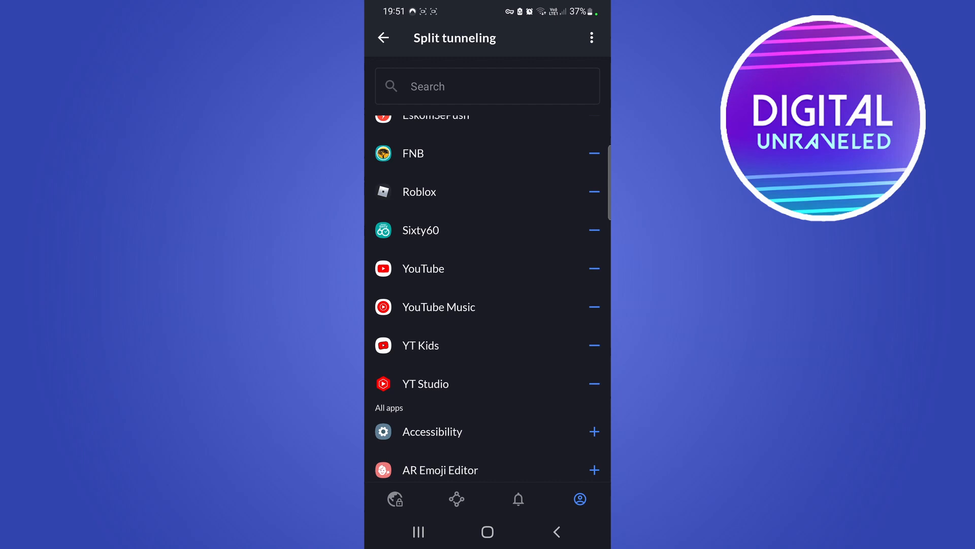
{"action": "scroll", "scroll_direction": "down", "scroll_amount": 3}
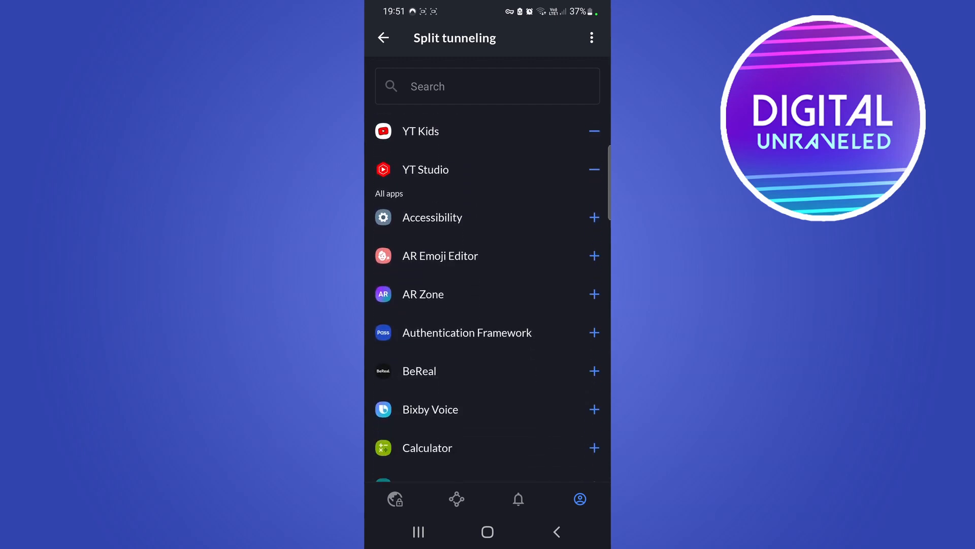
{"action": "scroll", "scroll_direction": "up", "scroll_amount": 3}
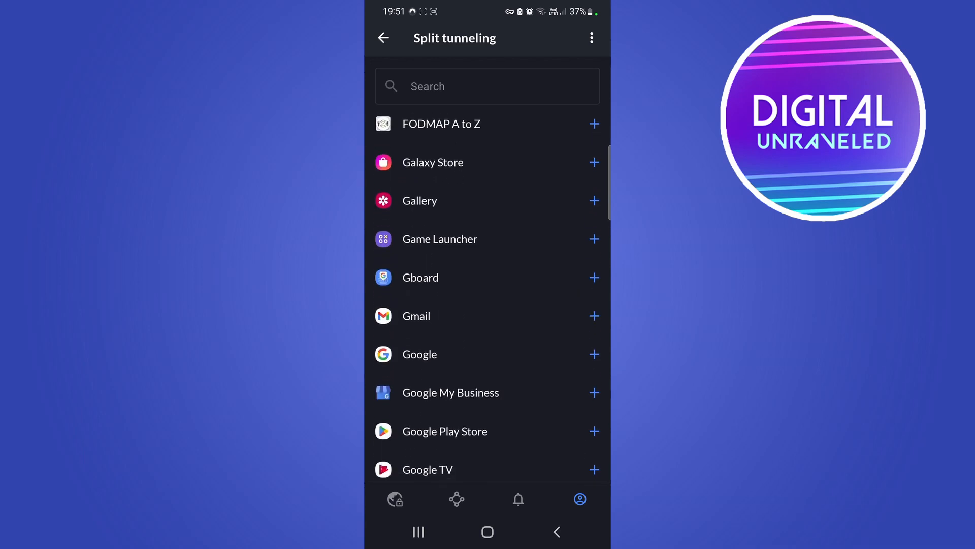
{"action": "scroll", "scroll_direction": "up", "scroll_amount": 3}
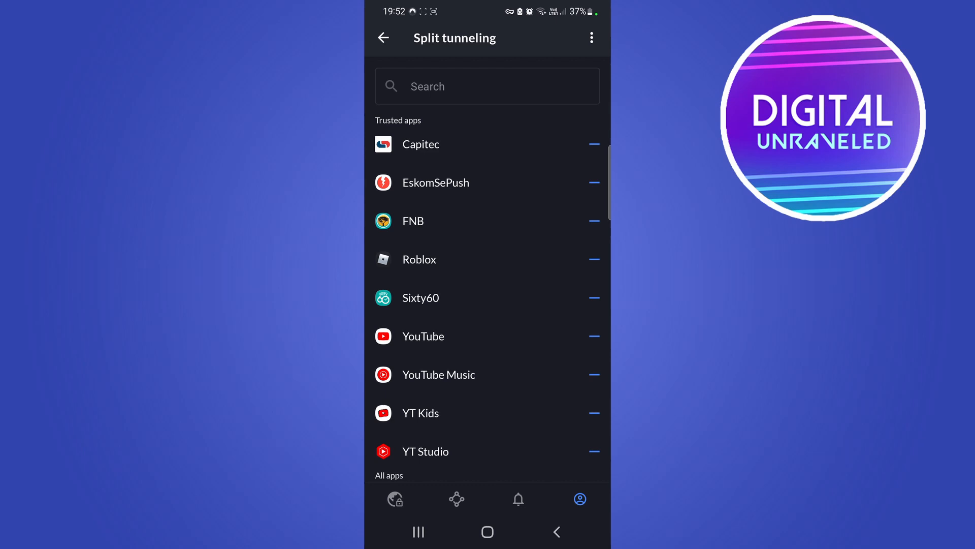
{"action": "scroll", "scroll_direction": "down", "scroll_amount": 3}
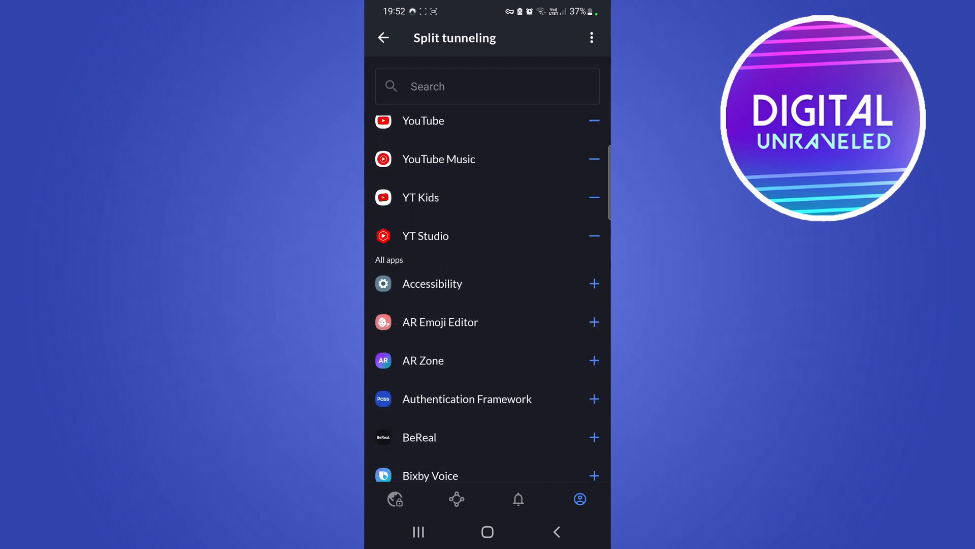
- Search the app list for 'b', then return to the phone's home screen
{"action": "left_click", "coordinate": [487, 85]}
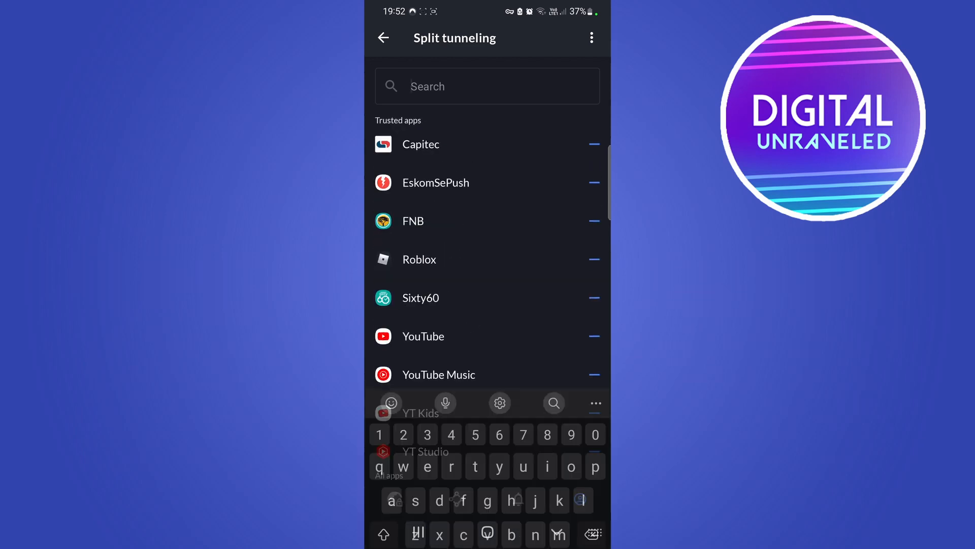
{"action": "type", "text": "b"}
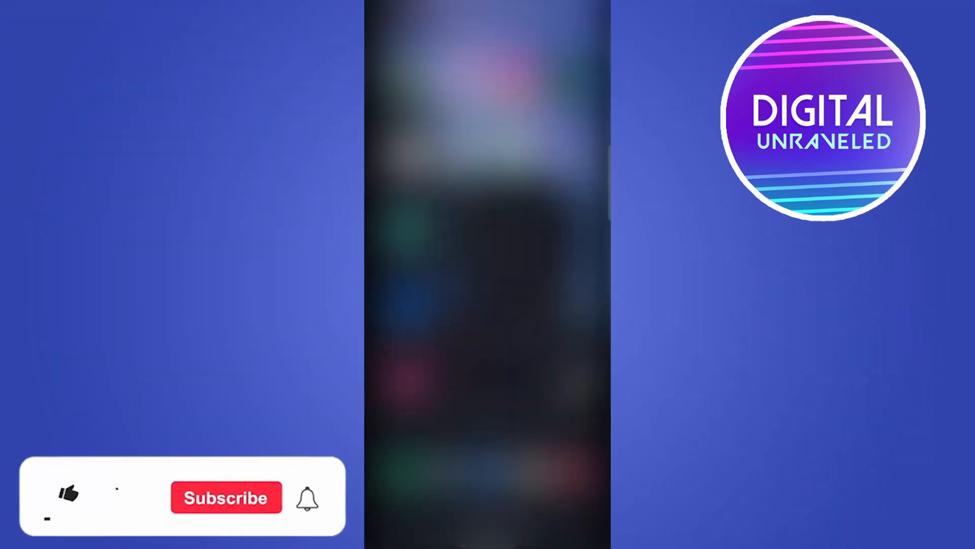
{"action": "left_click", "coordinate": [67, 495]}
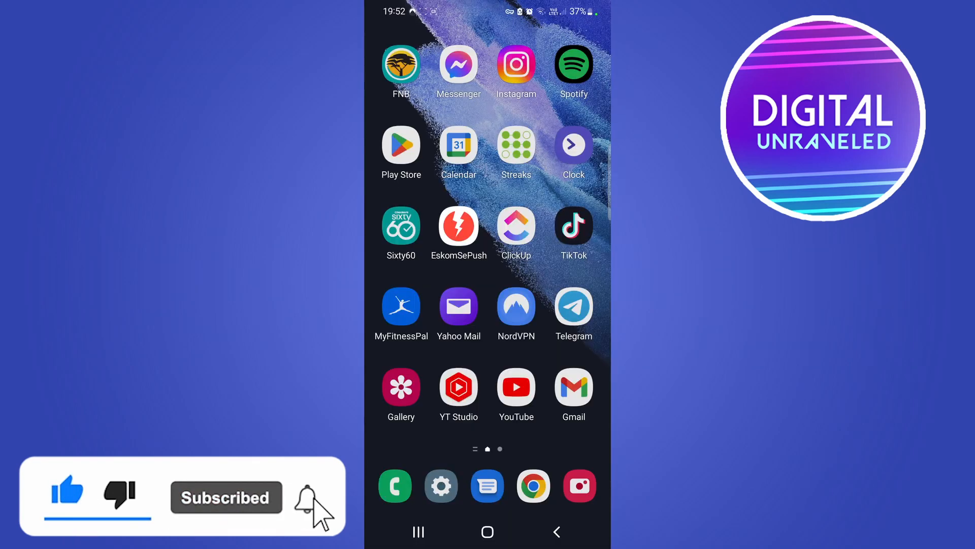
{"action": "left_click", "coordinate": [317, 497]}
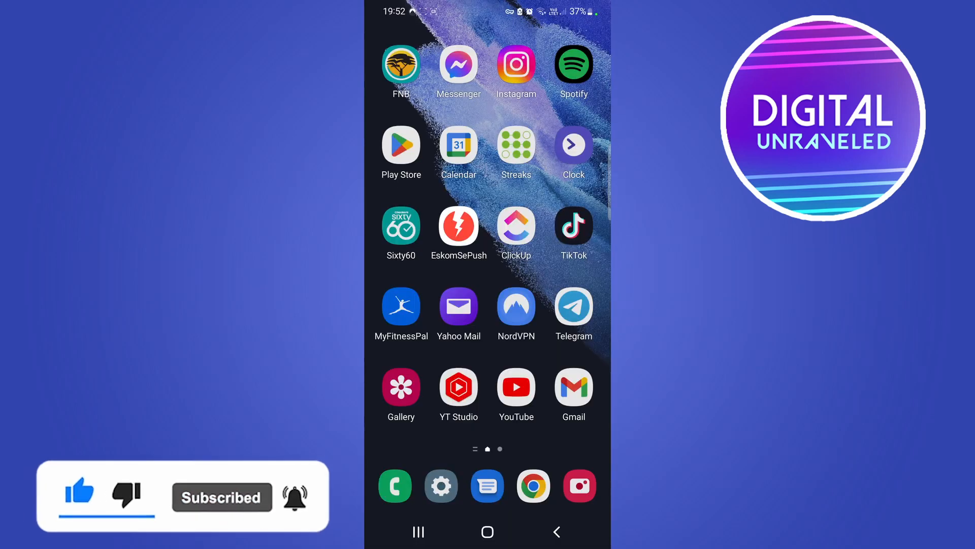